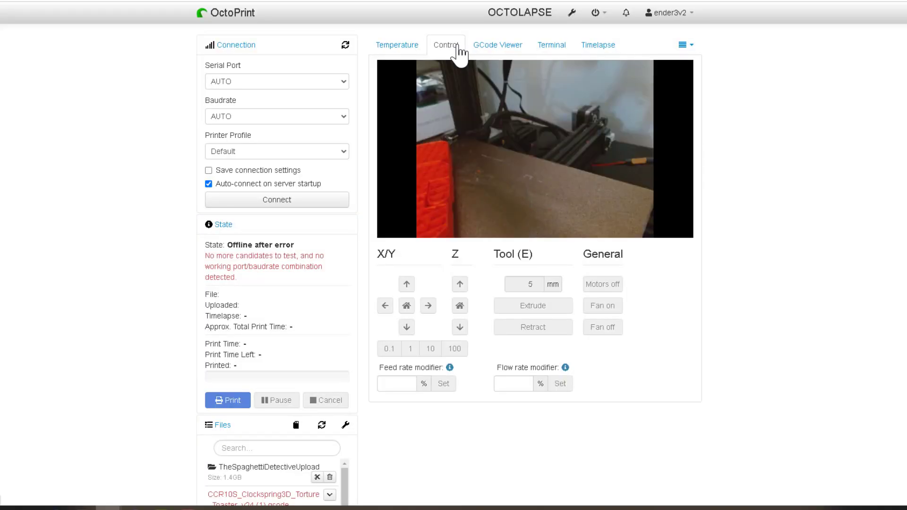
- Look through the G-code viewer, Terminal and Timelapse views
click(496, 44)
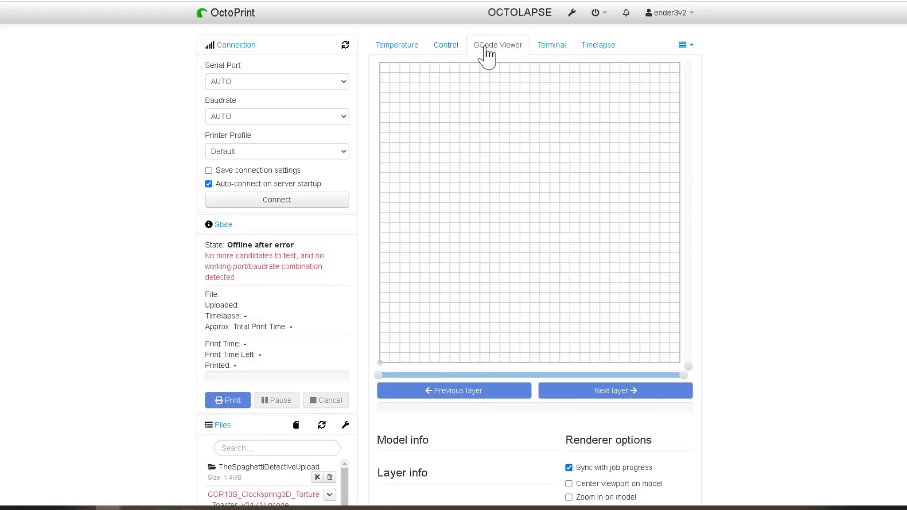
click(550, 45)
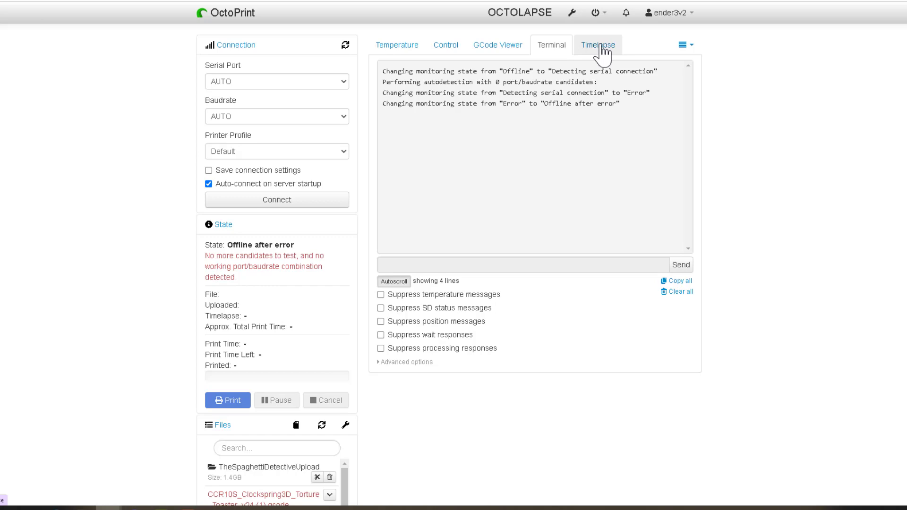
click(597, 46)
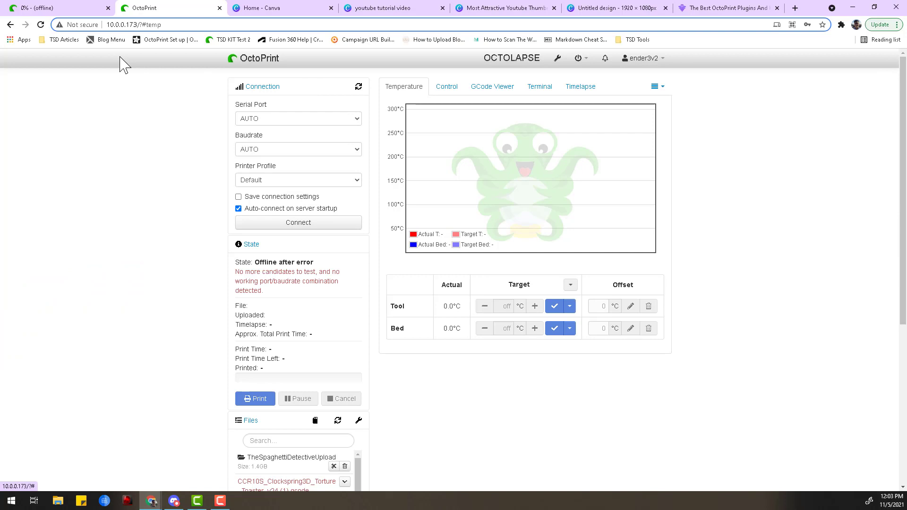
click(446, 86)
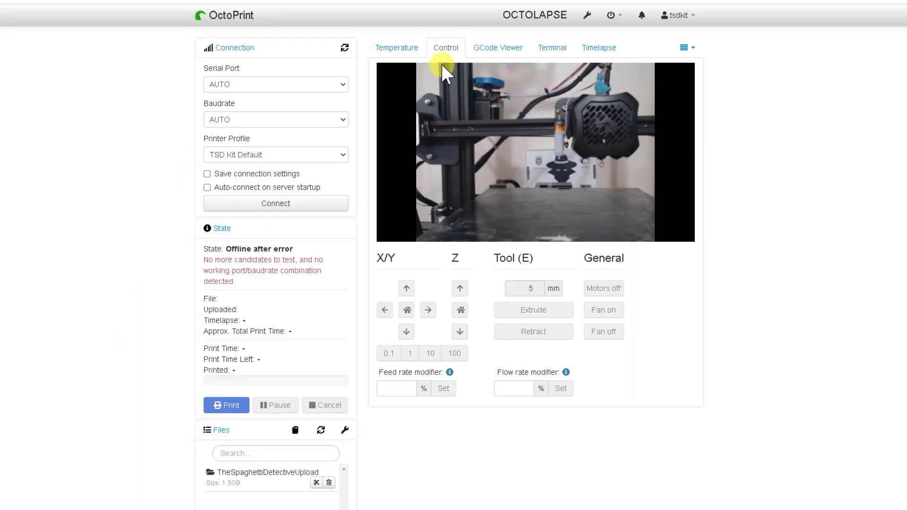
- Search the plugin repository for 'emer' and install Simple Emergency Stop
click(610, 15)
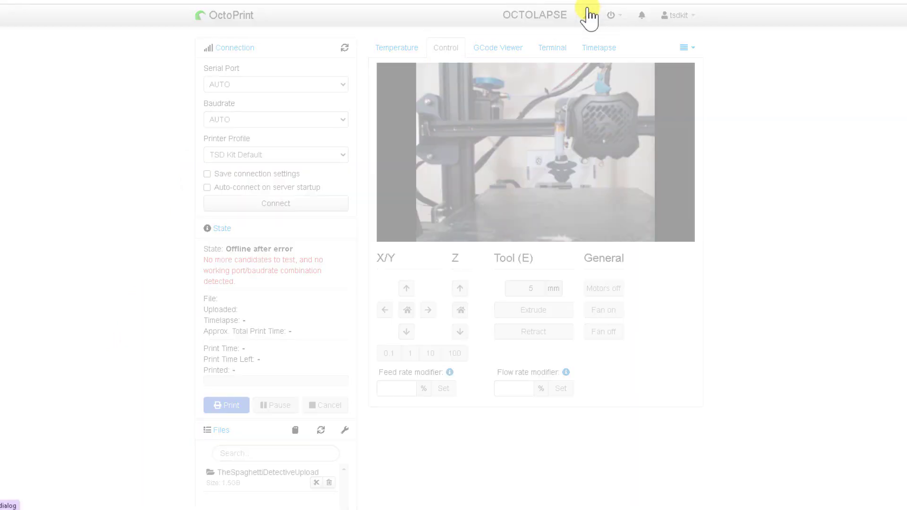
click(588, 15)
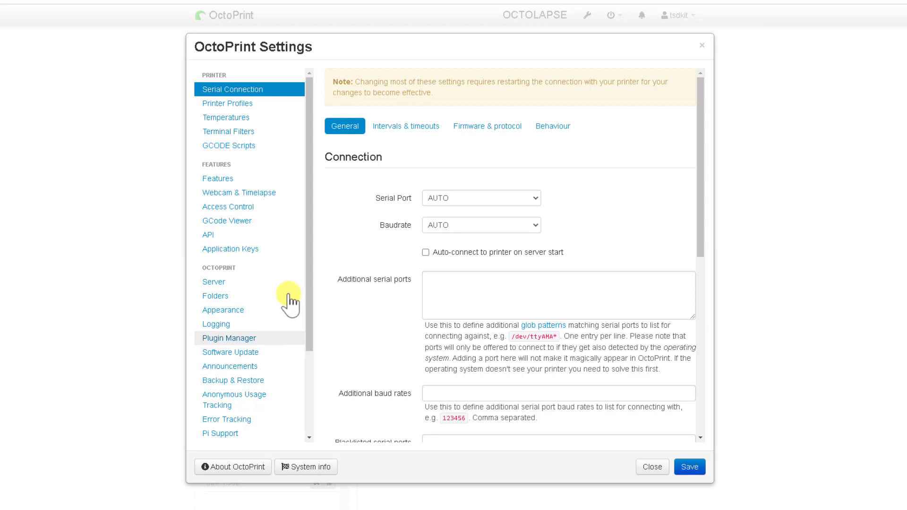
click(229, 338)
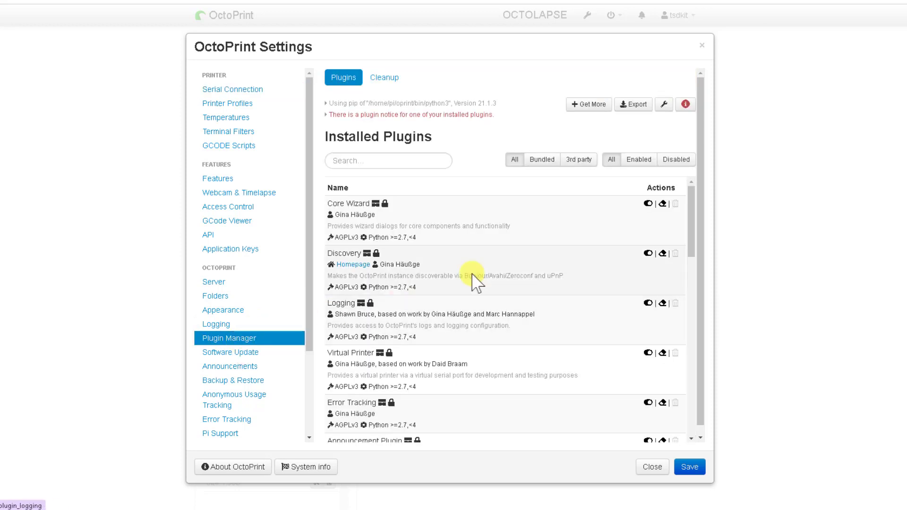
click(588, 105)
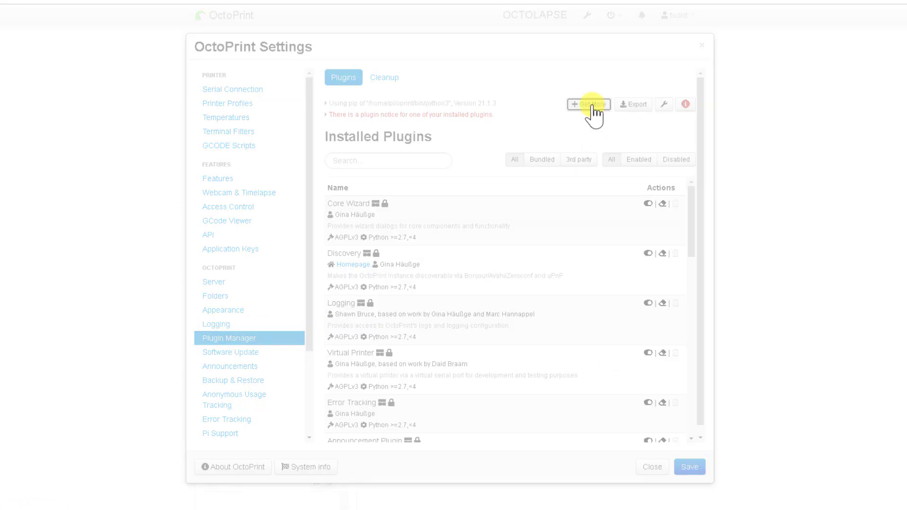
click(588, 105)
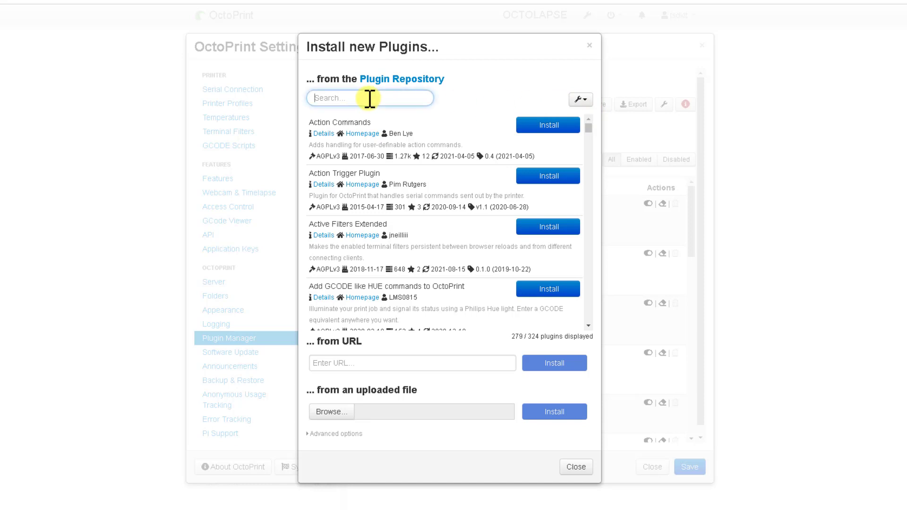
text(emer)
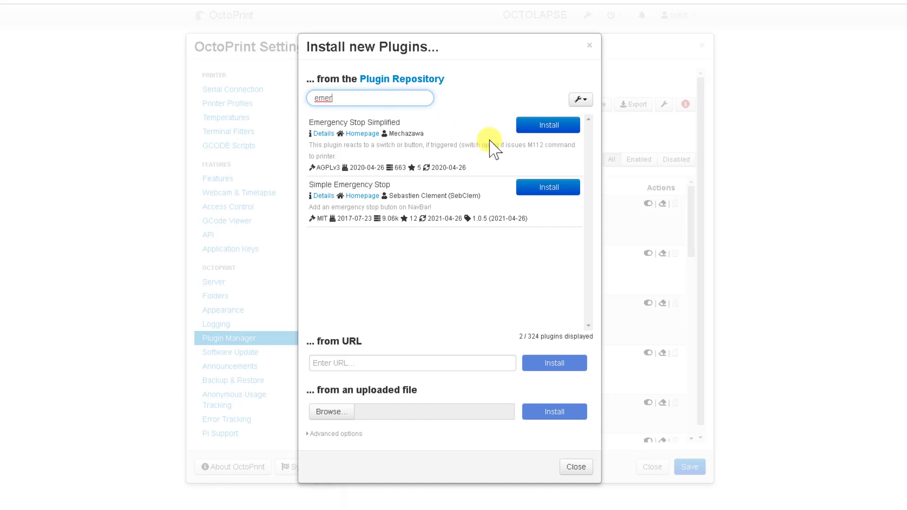
mouse_move(508, 163)
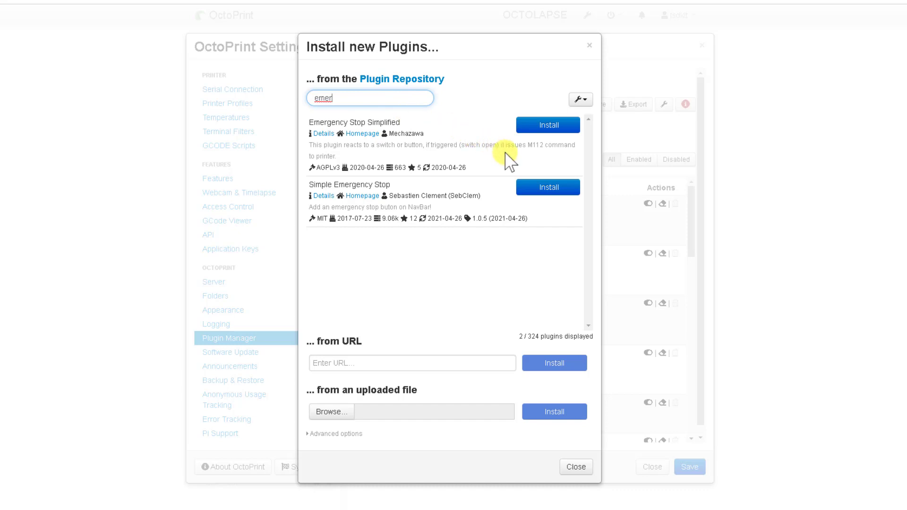
mouse_move(547, 187)
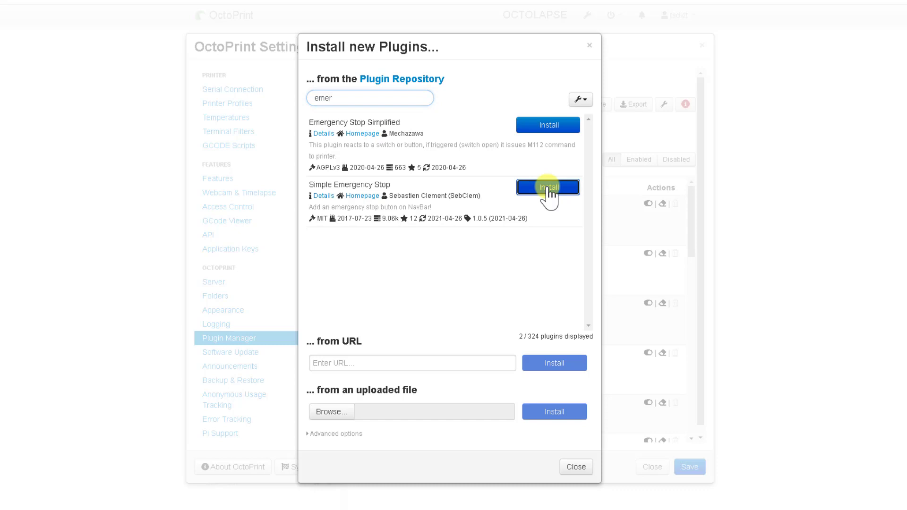
click(547, 189)
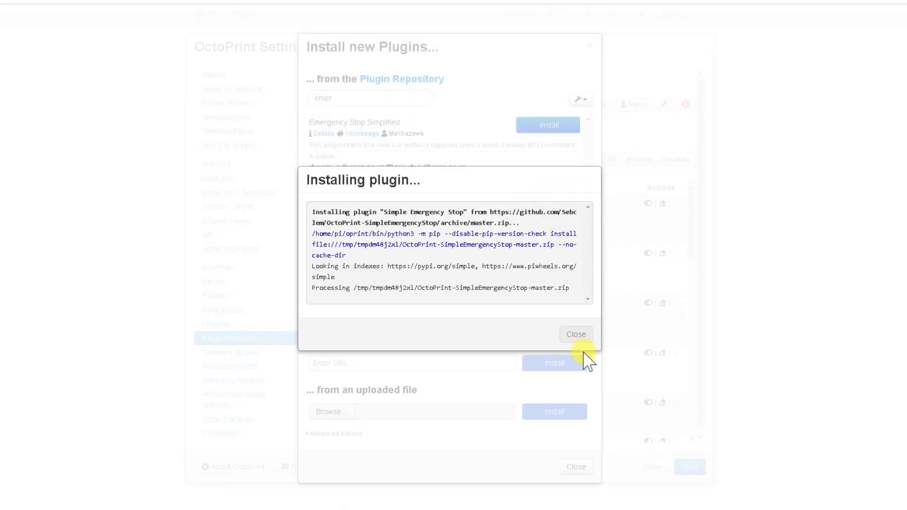
mouse_move(593, 395)
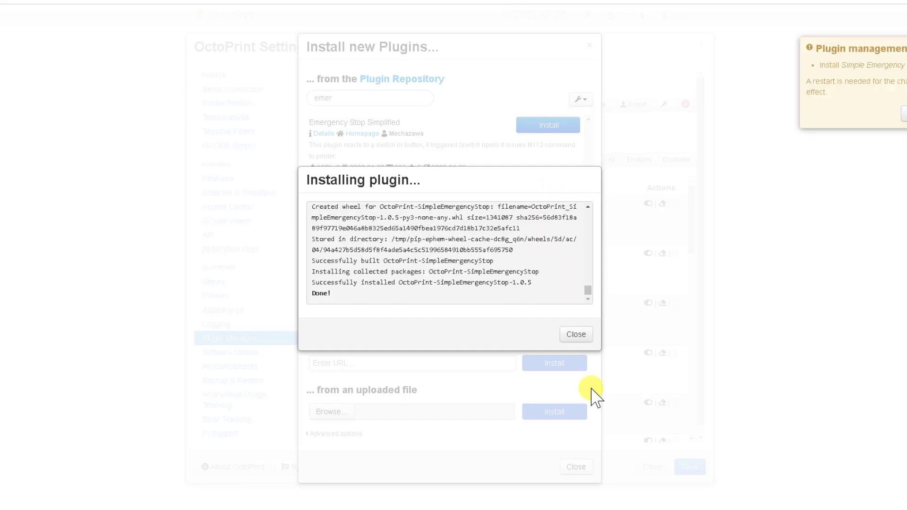
click(575, 335)
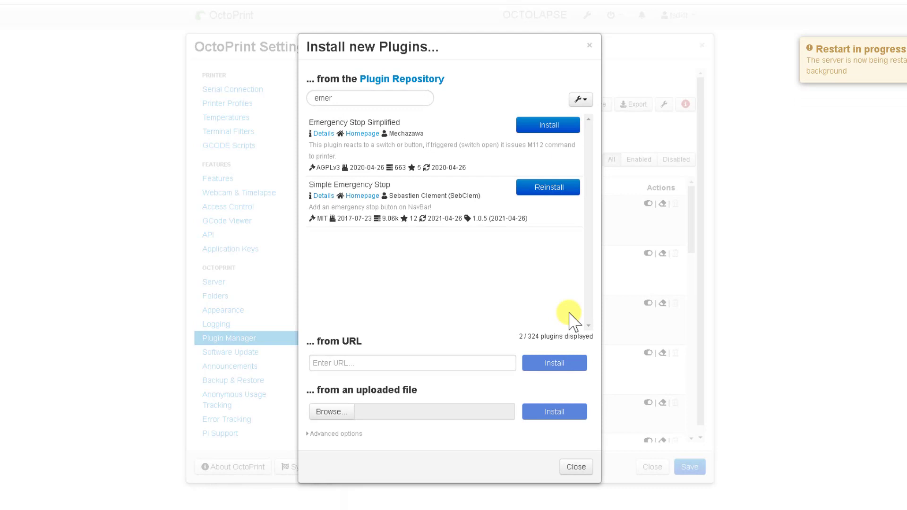
click(575, 466)
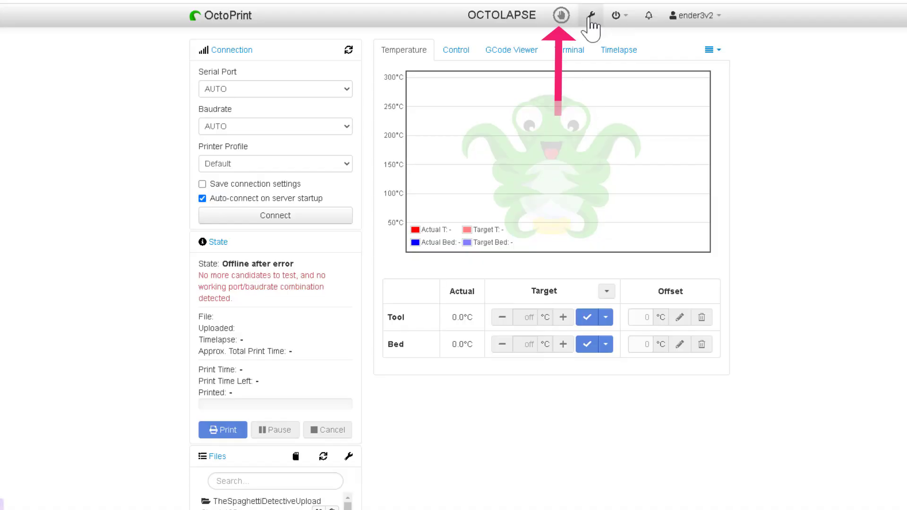
- Save the Simple Emergency Stop settings, keeping M112 and the big button enabled
click(589, 15)
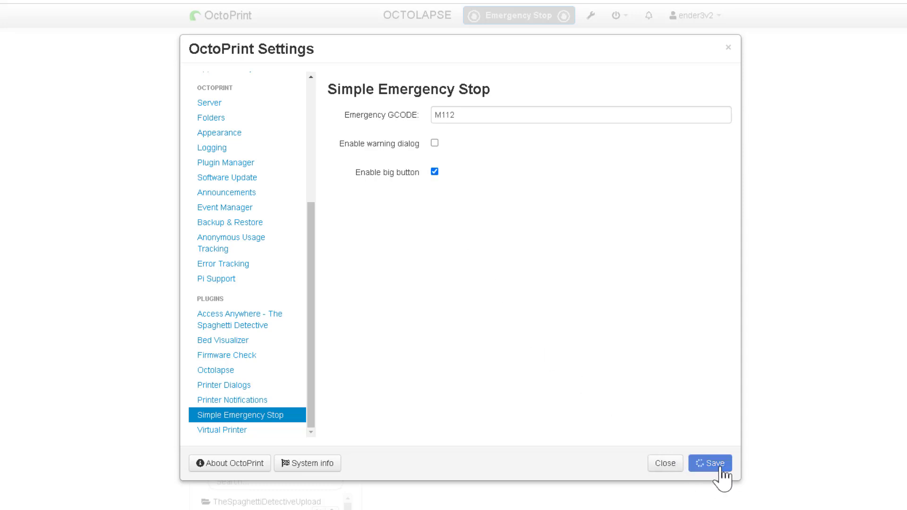
click(710, 463)
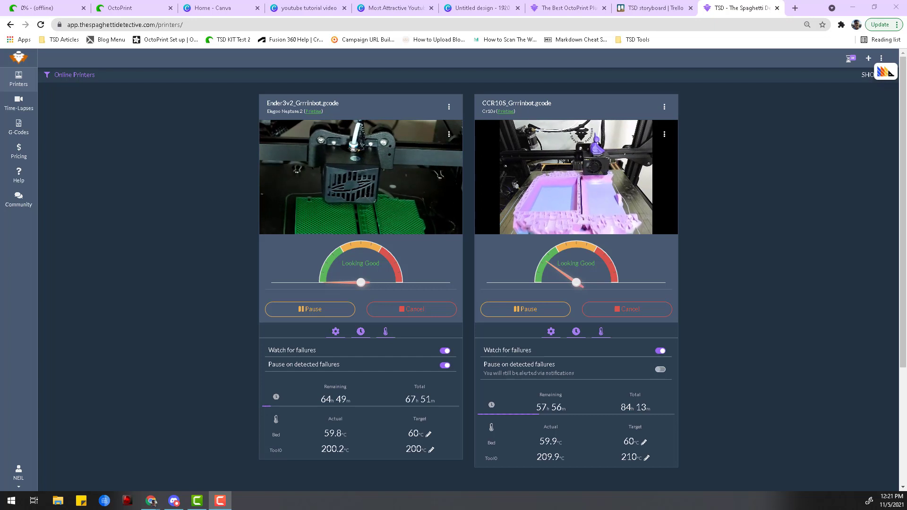
mouse_move(207, 227)
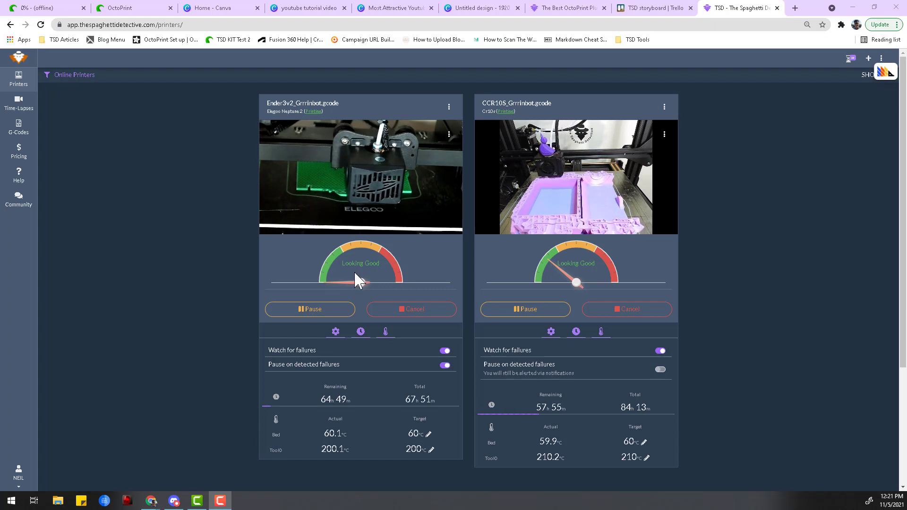
- Play the spaghetti-failure time-lapse, then open a Tunneling connection to the first printer
click(18, 103)
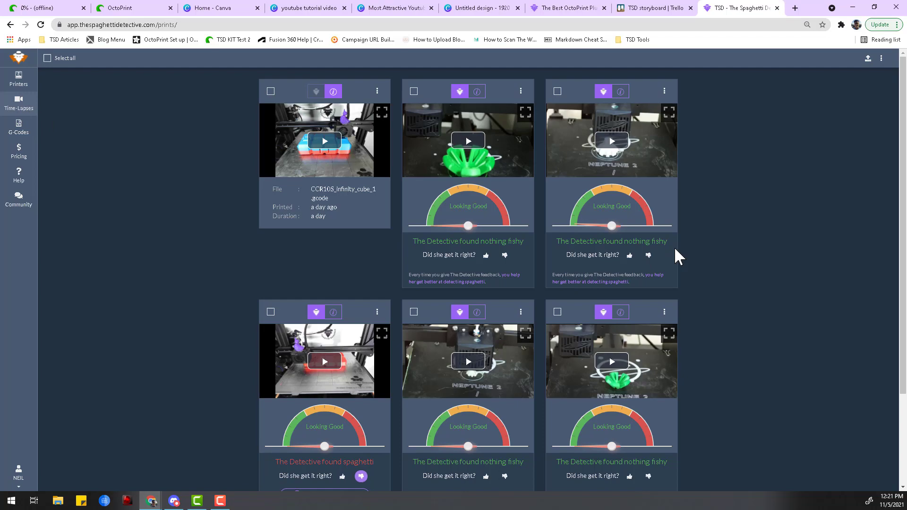
click(325, 141)
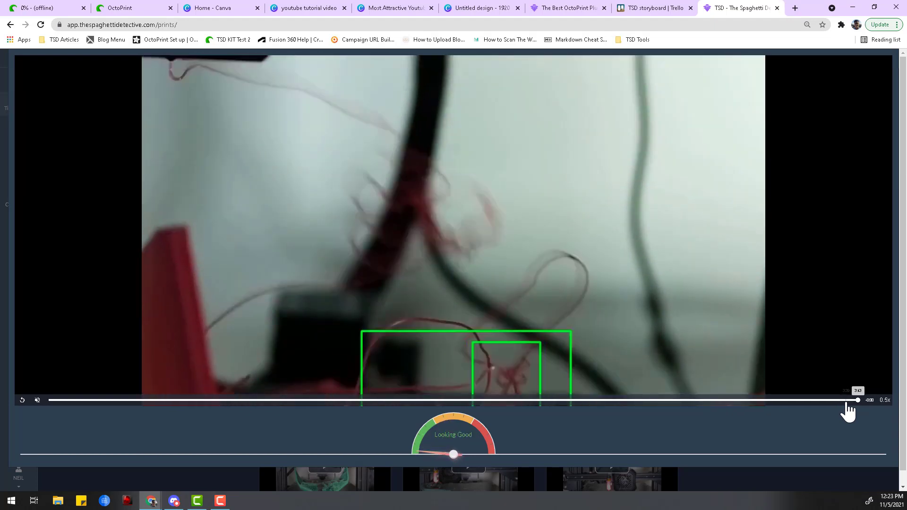
click(22, 399)
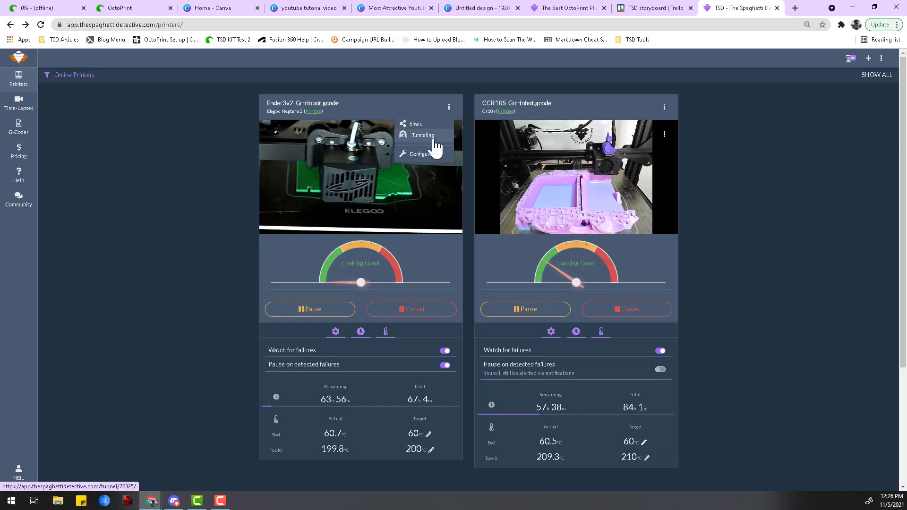
click(422, 136)
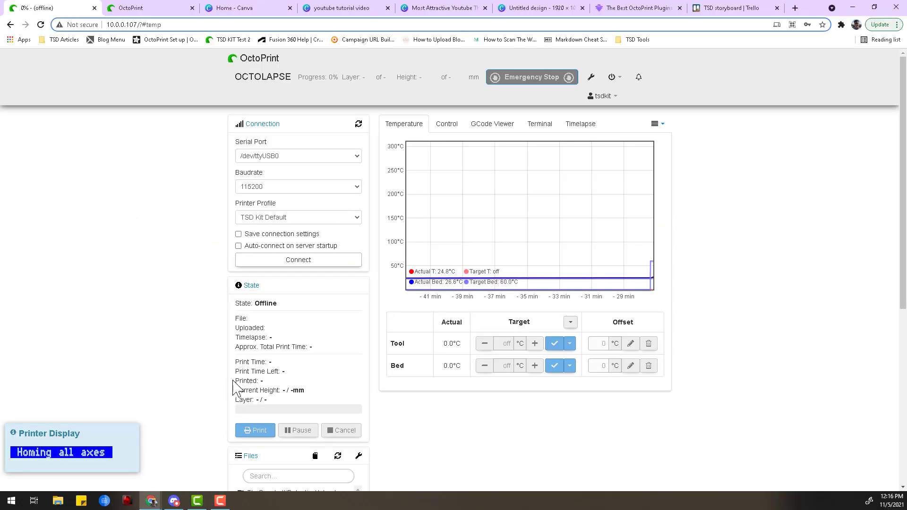
mouse_move(229, 84)
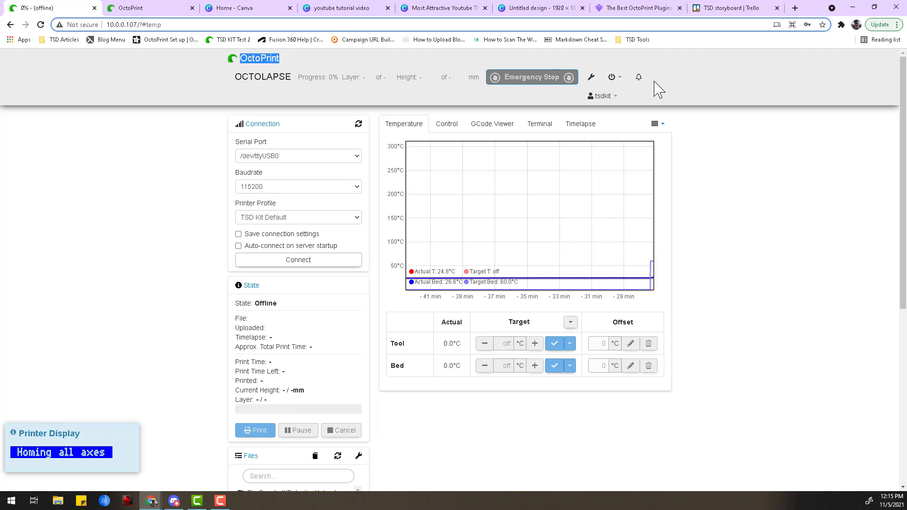
mouse_move(133, 318)
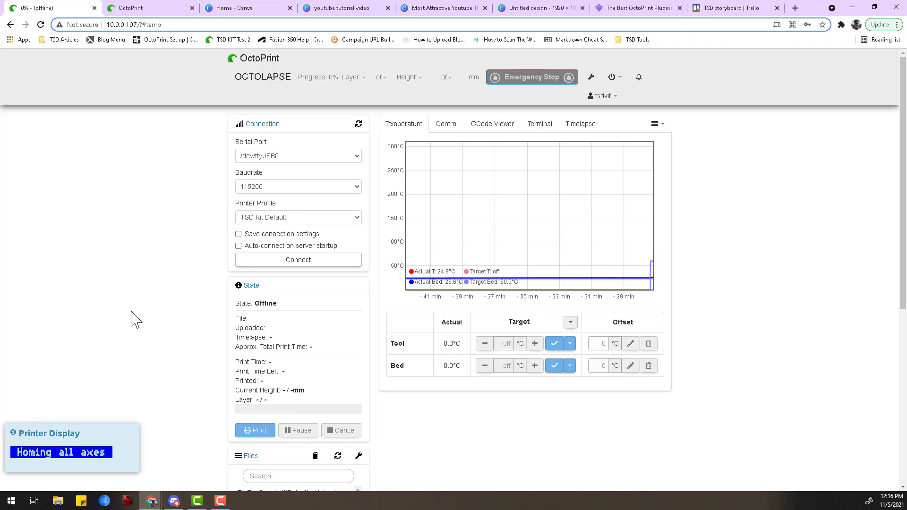
mouse_move(122, 442)
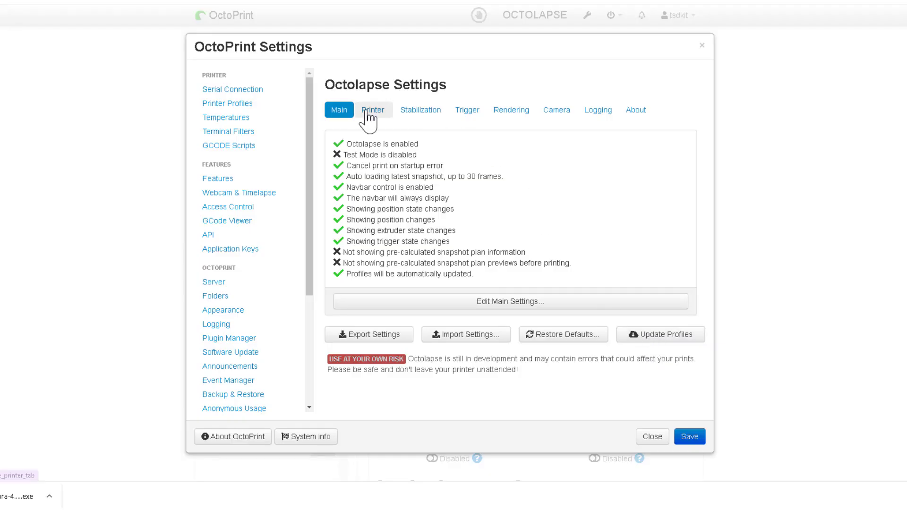
- Add an Octolapse printer profile from the Creality Ender 3 Pro preset with automatic slicer configuration
click(372, 110)
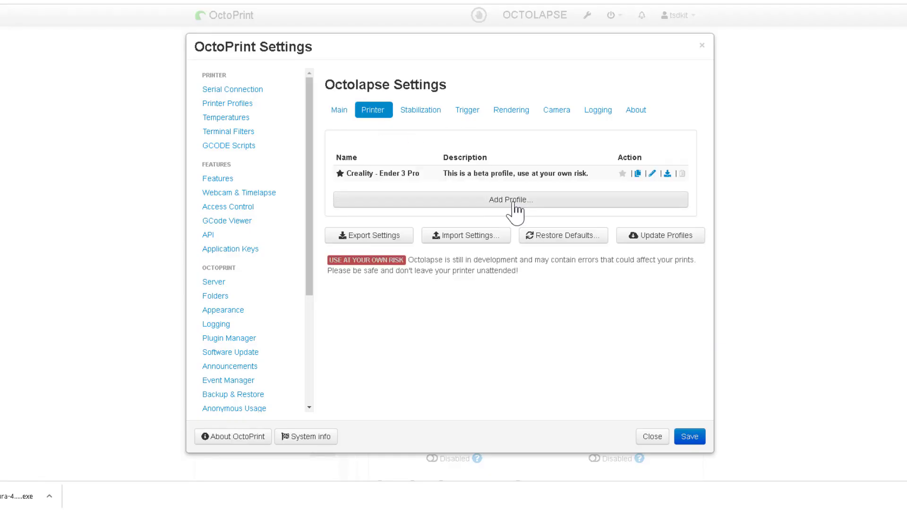
click(510, 200)
text(ender 3v2)
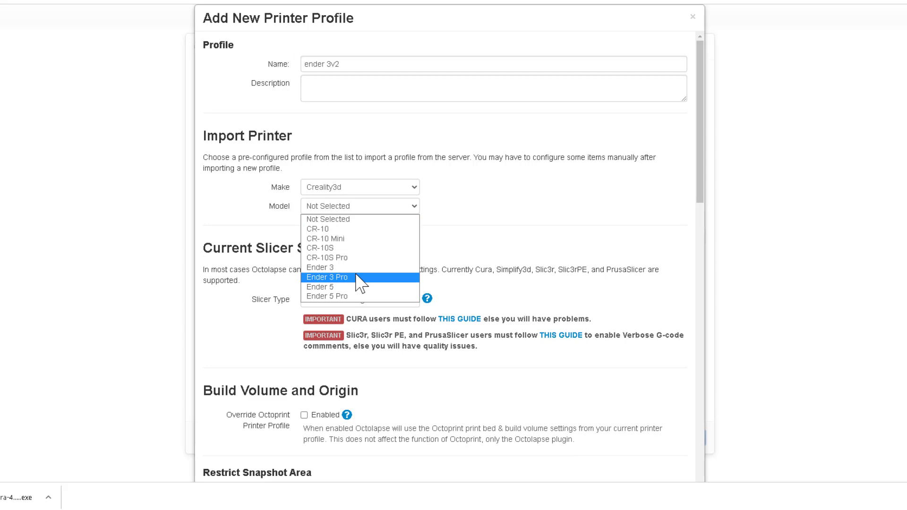
click(327, 278)
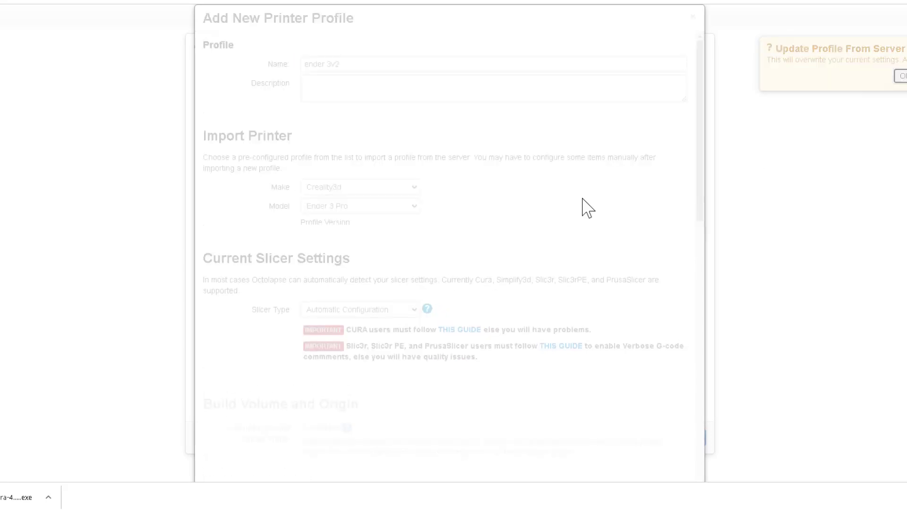
click(902, 76)
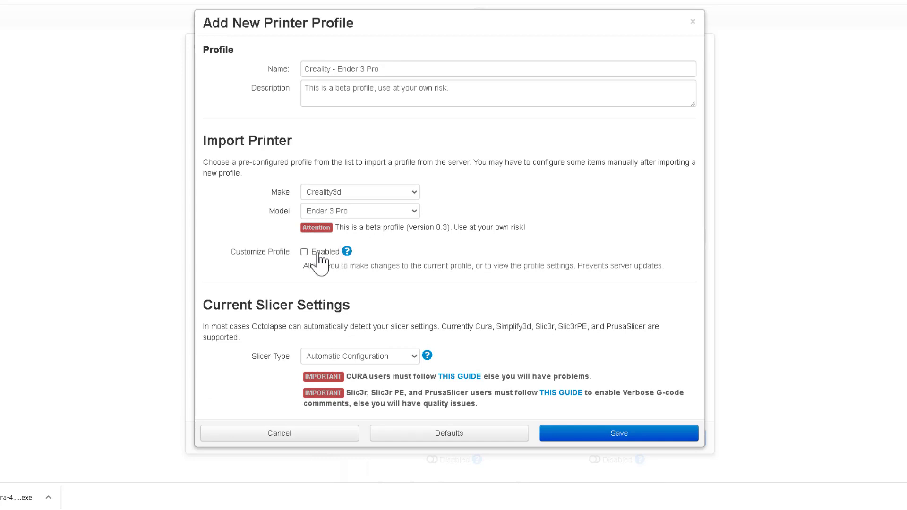
mouse_move(384, 268)
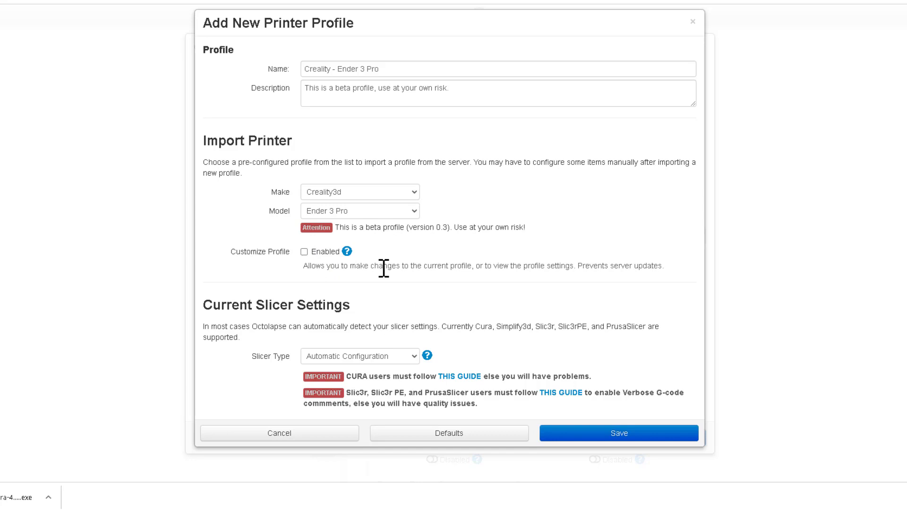
mouse_move(385, 364)
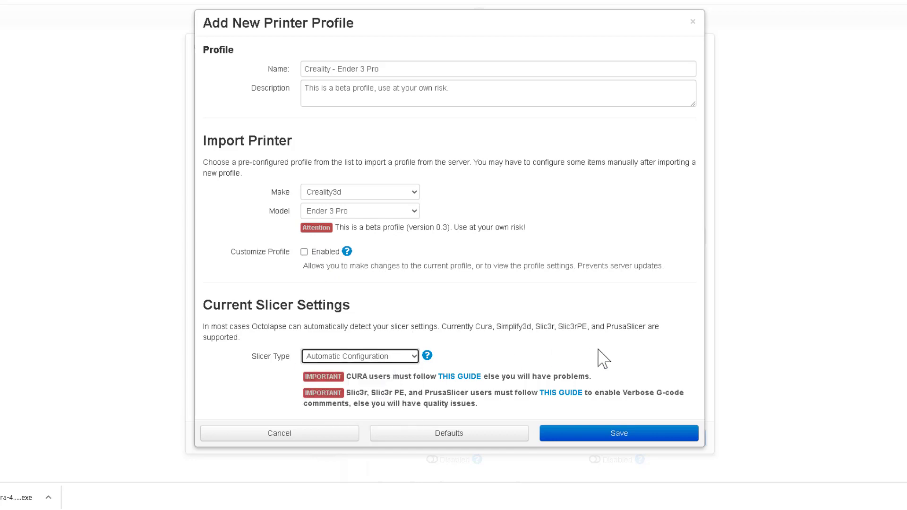
mouse_move(458, 376)
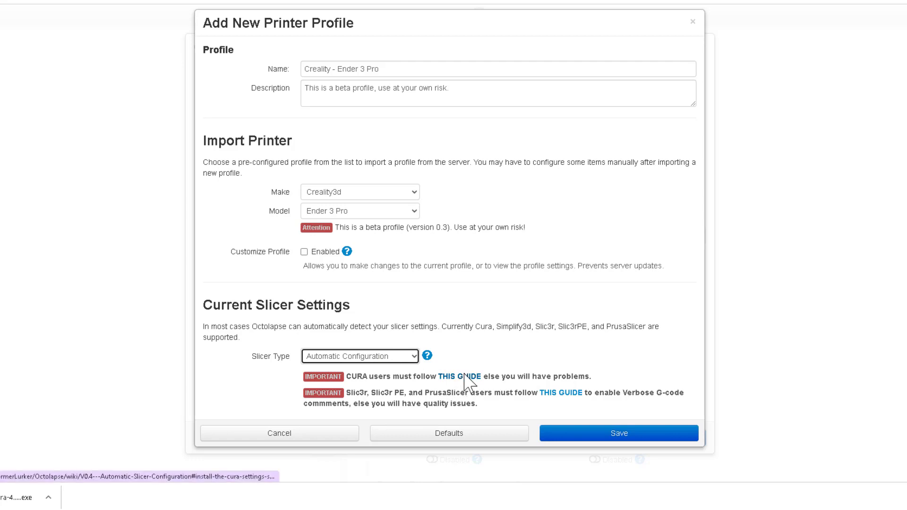
click(459, 377)
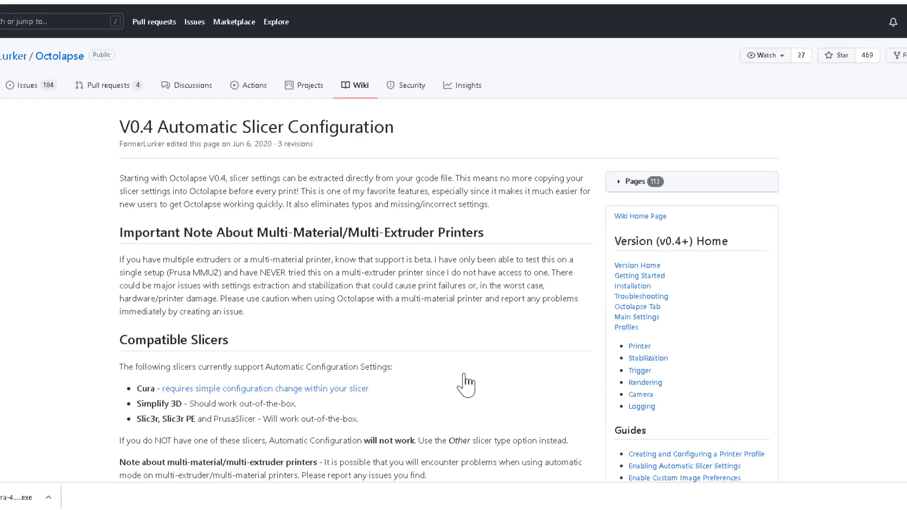
- Scroll the Octolapse wiki guide down to the Cura start G-code script section
scroll(down, 3)
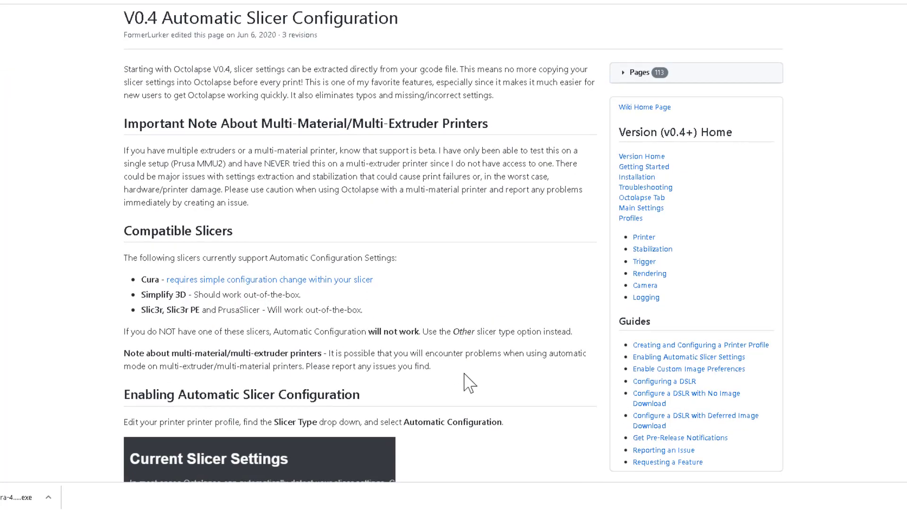
scroll(down, 3)
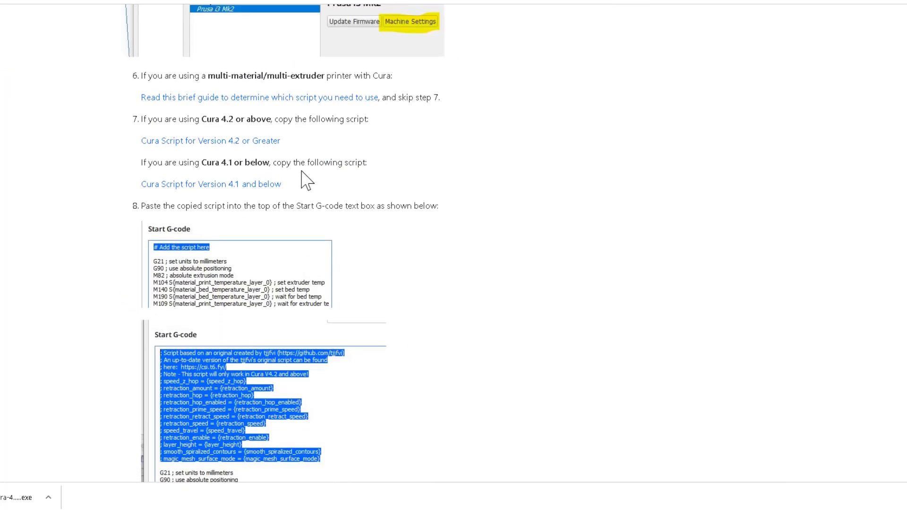
mouse_move(210, 141)
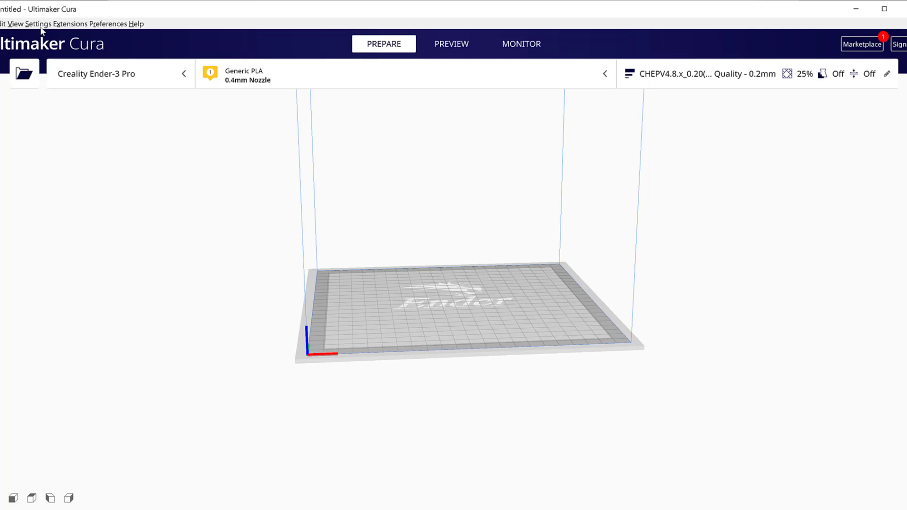
- Open Machine Settings for the Creality Ender-3 Pro under Manage Printers
click(38, 23)
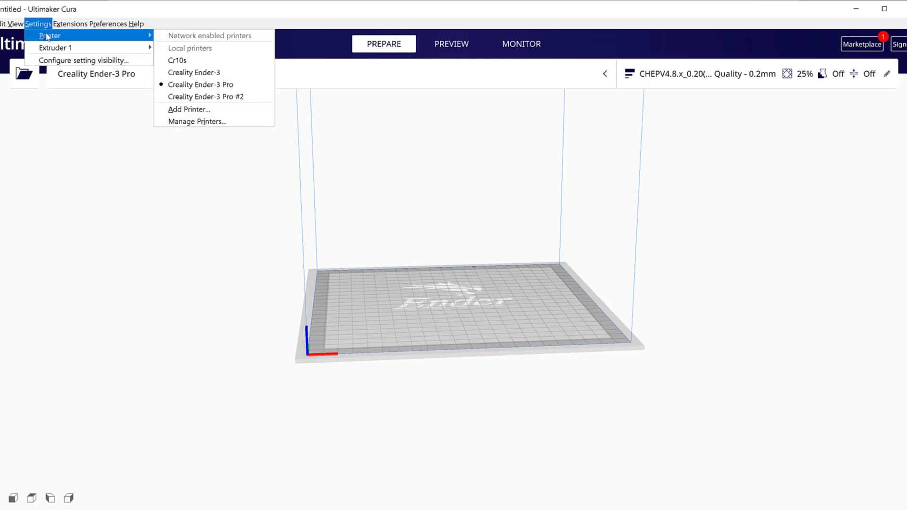
mouse_move(214, 109)
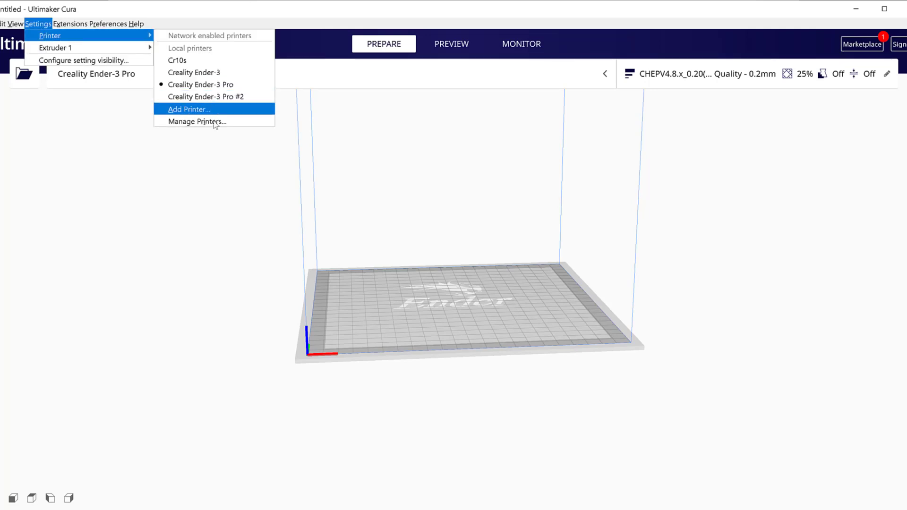
click(198, 121)
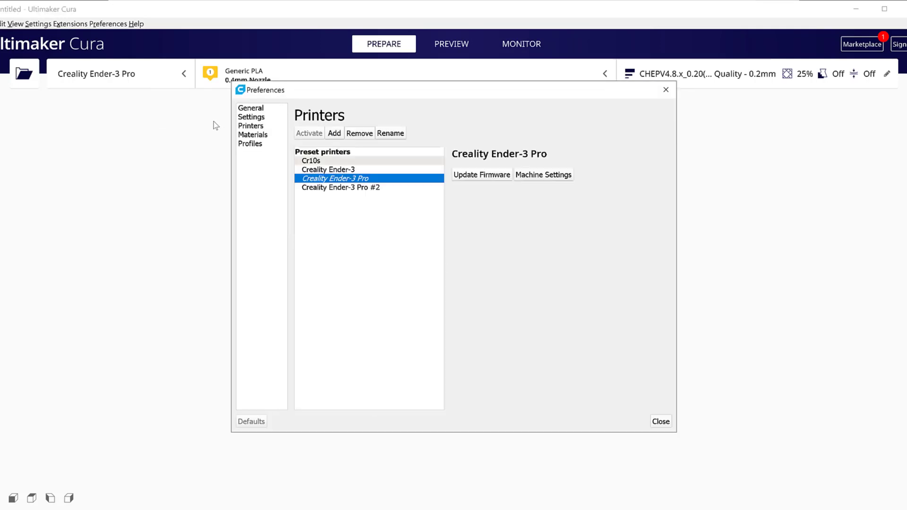
mouse_move(548, 179)
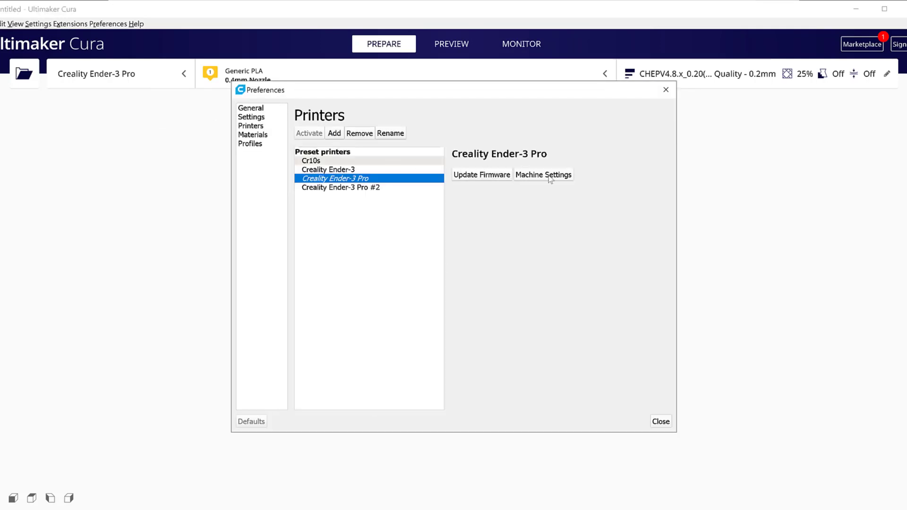
click(543, 174)
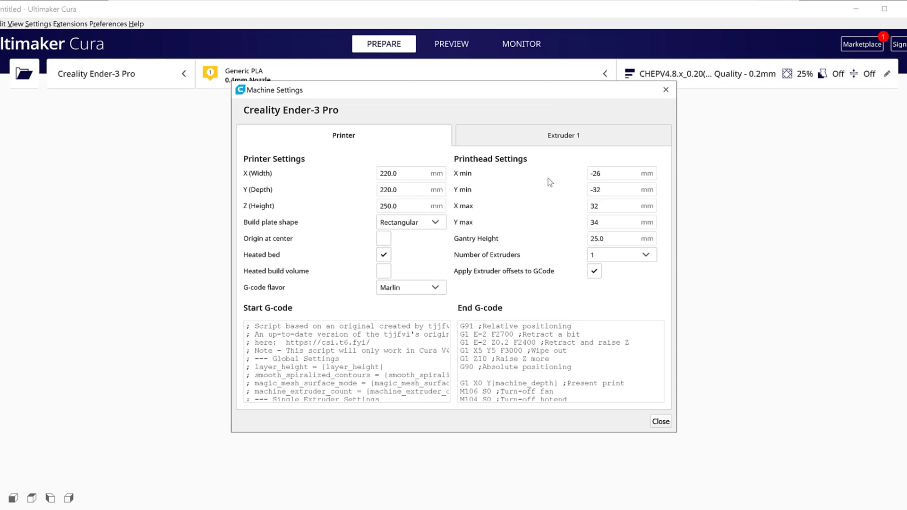
click(559, 362)
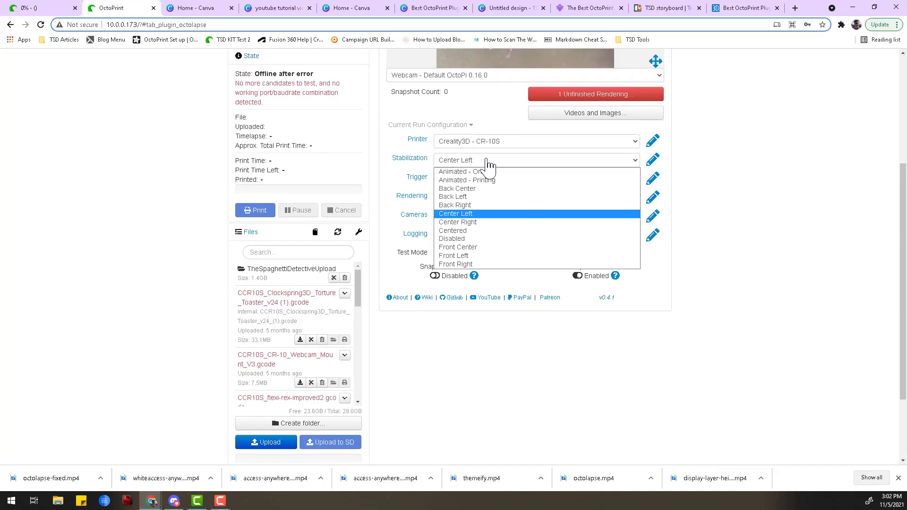
mouse_move(492, 238)
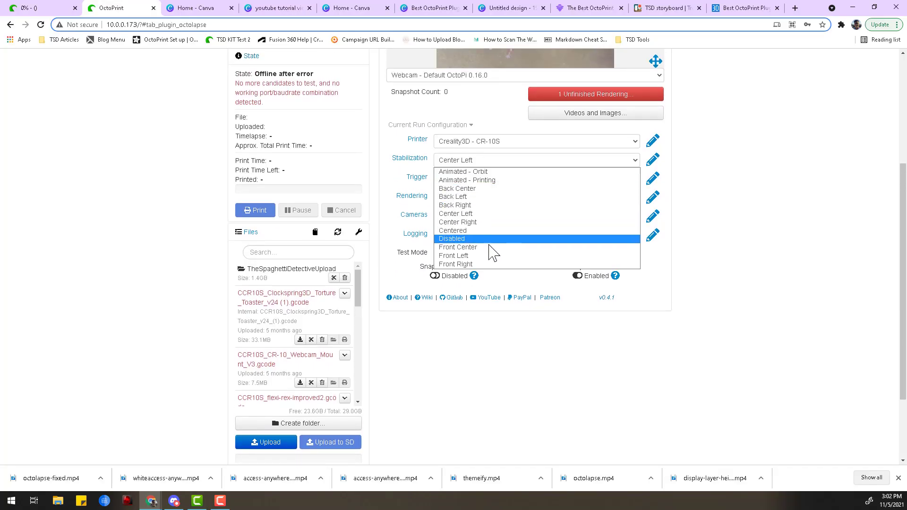
click(455, 214)
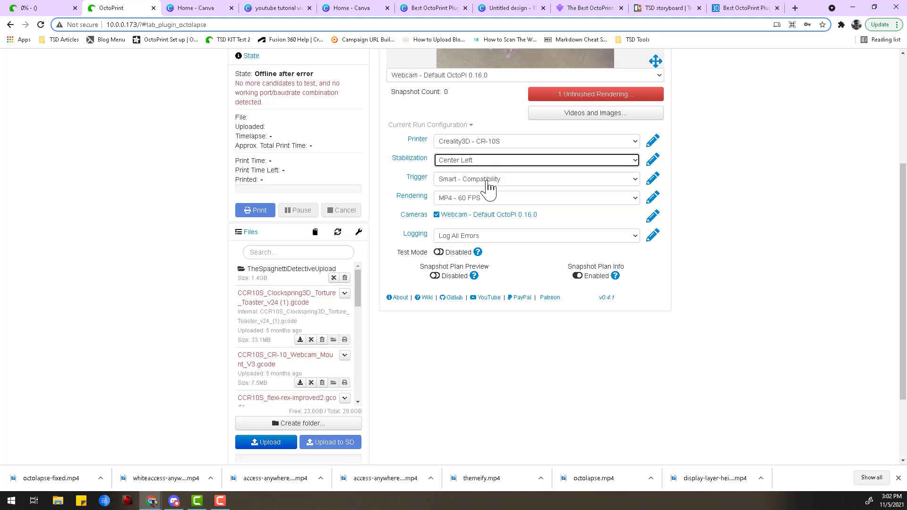
click(536, 179)
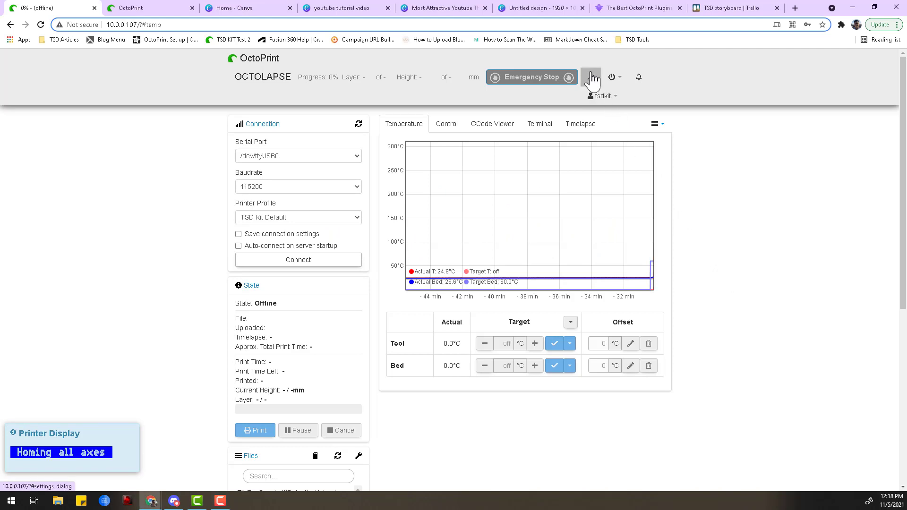
- In Themeify, choose the Discorded theme with a purple navbar and save
click(590, 77)
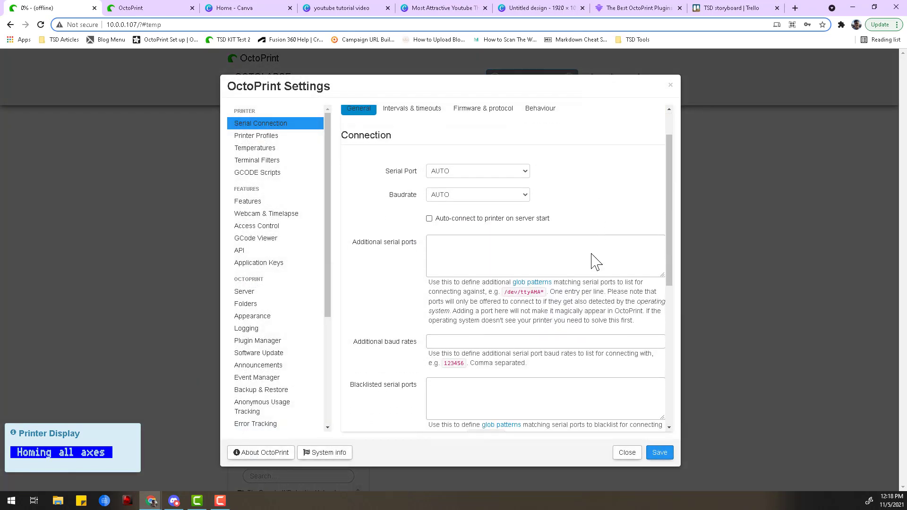
scroll(down, 3)
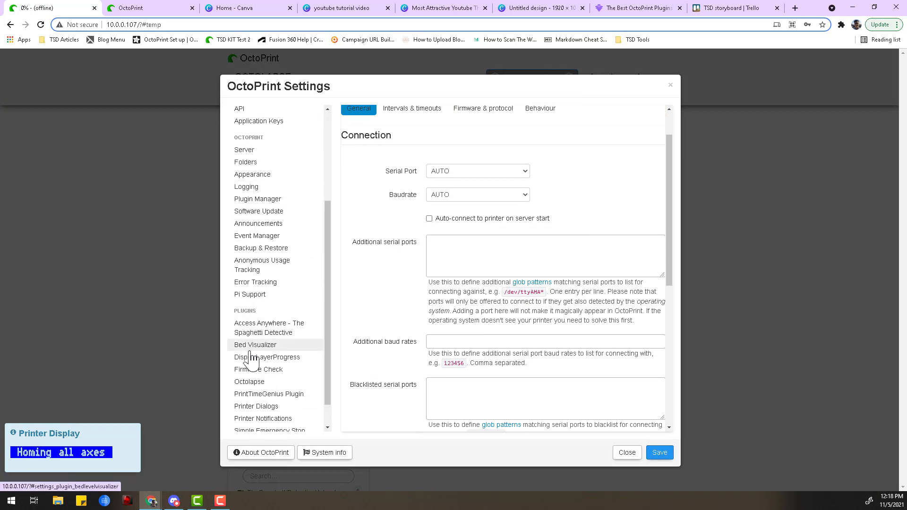
click(248, 413)
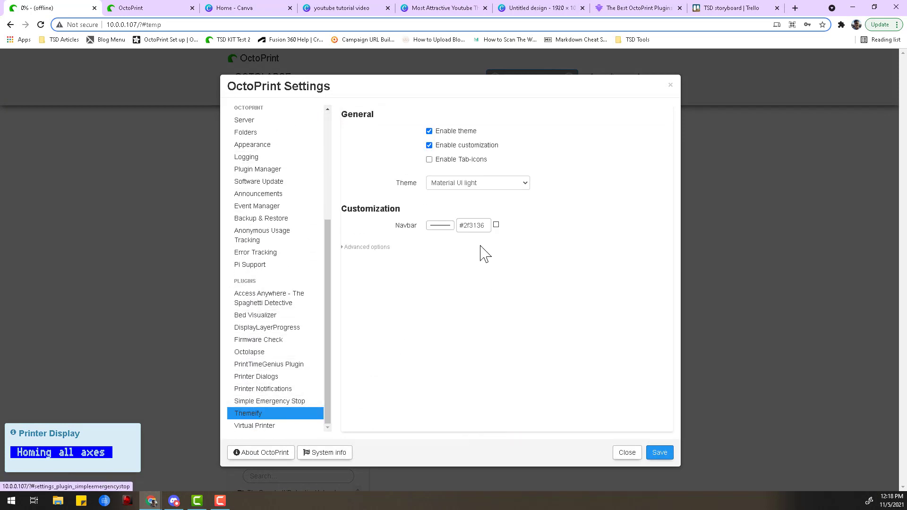
click(477, 182)
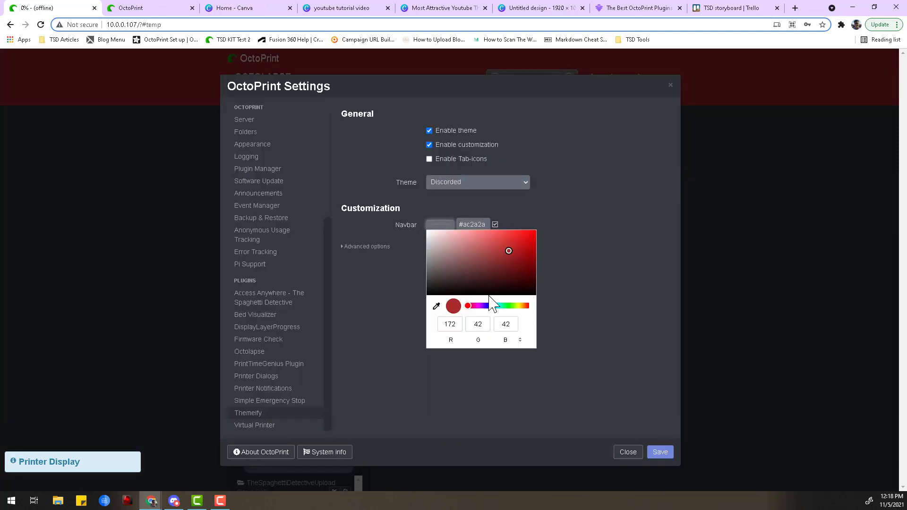
click(618, 404)
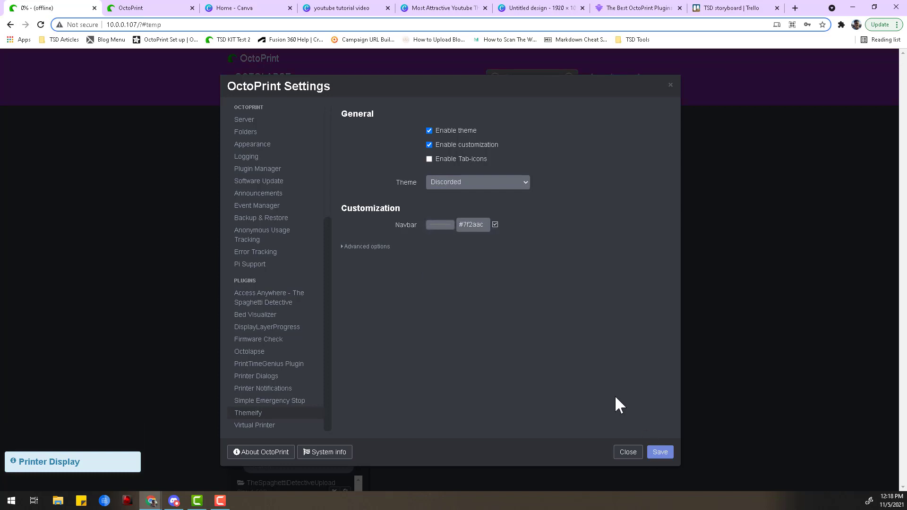
click(627, 451)
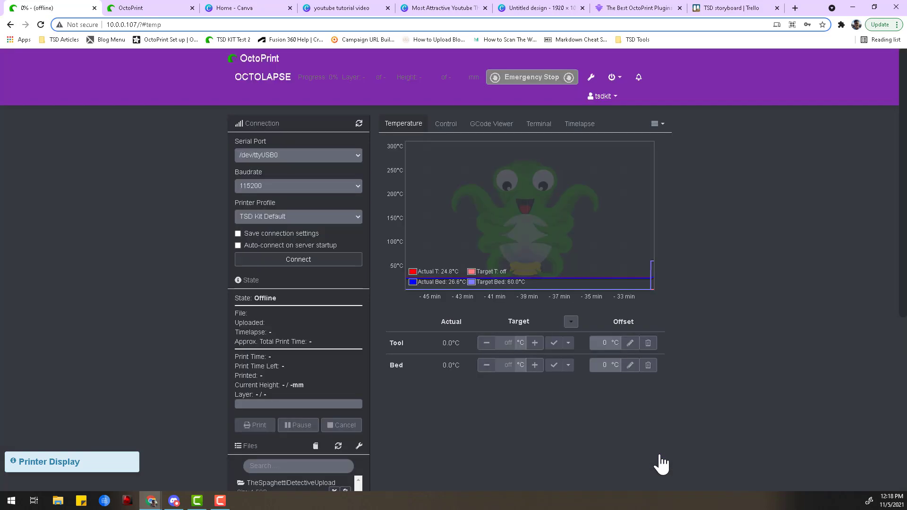